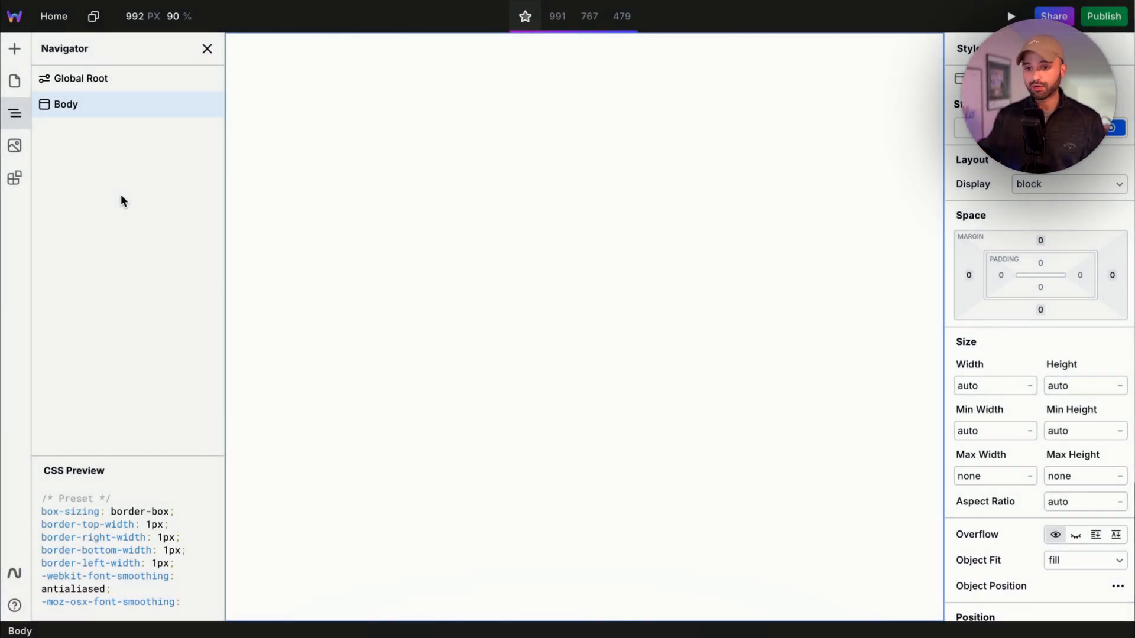
# Open the Marketplace and browse its Sections list toward the Style Guide card
pyautogui.click(14, 178)
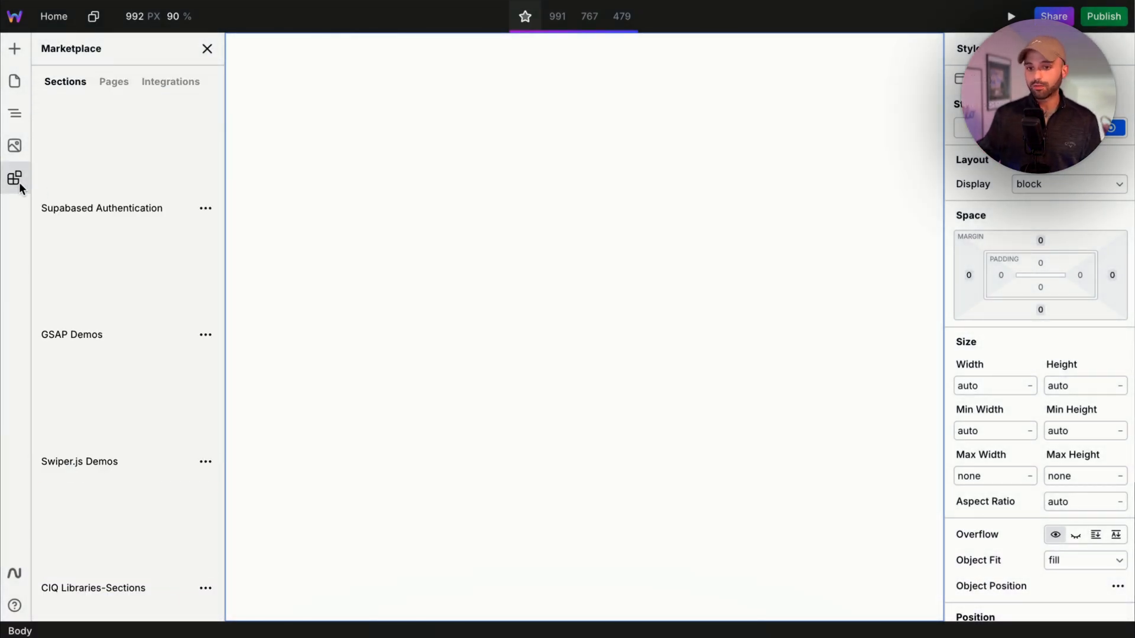
pyautogui.click(113, 81)
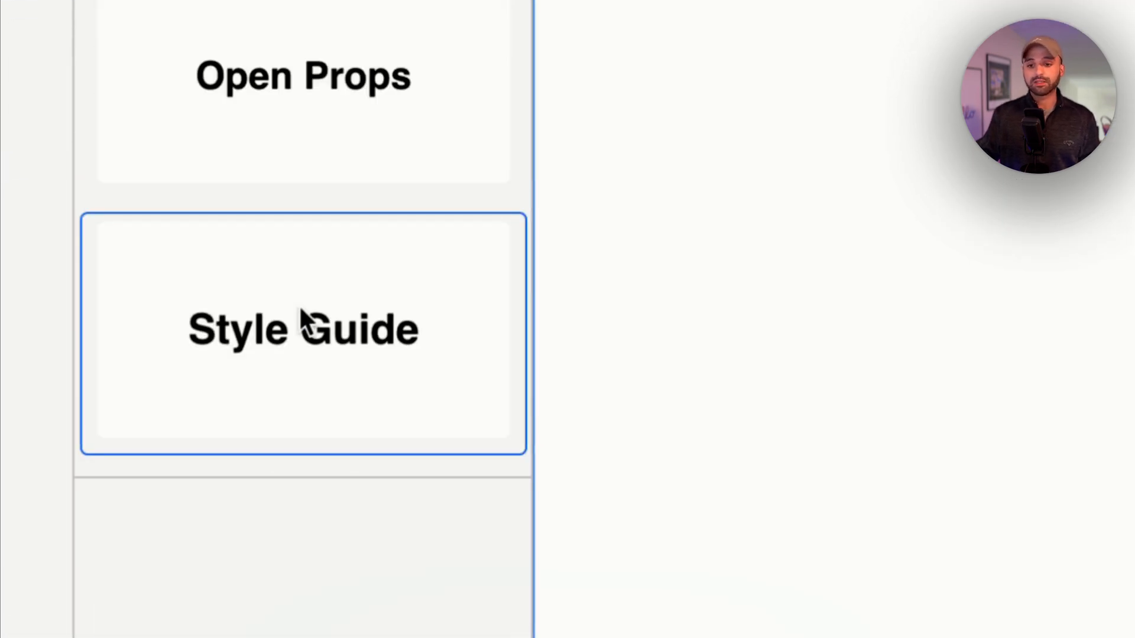
# Insert the Craft Style Guide and scroll through its Colors and Elements examples
pyautogui.click(303, 329)
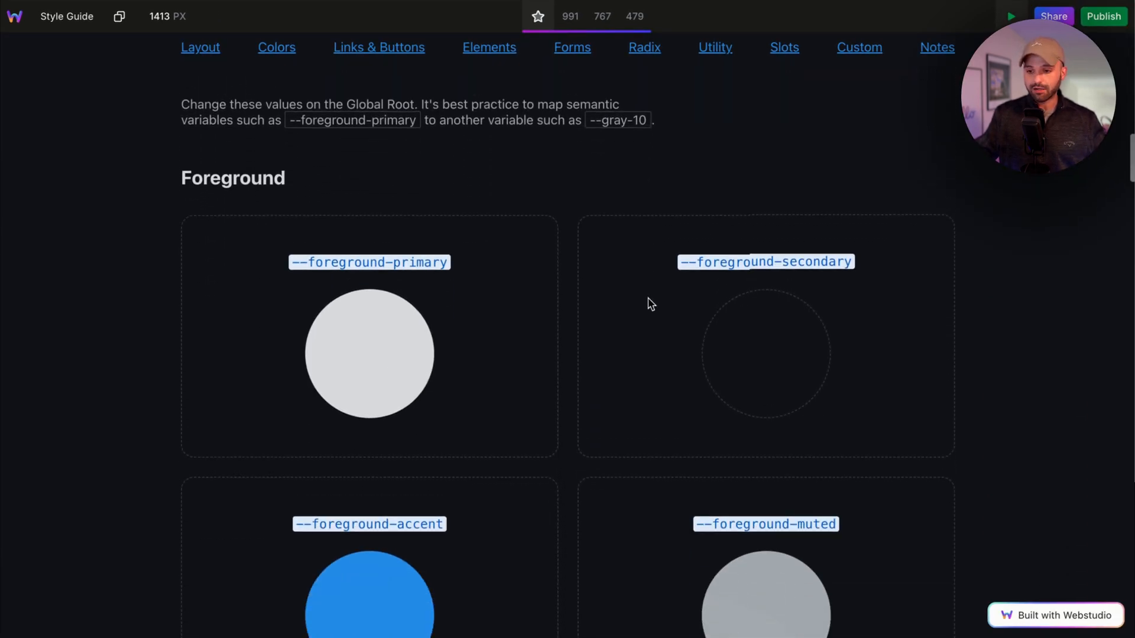
pyautogui.scroll(-3)
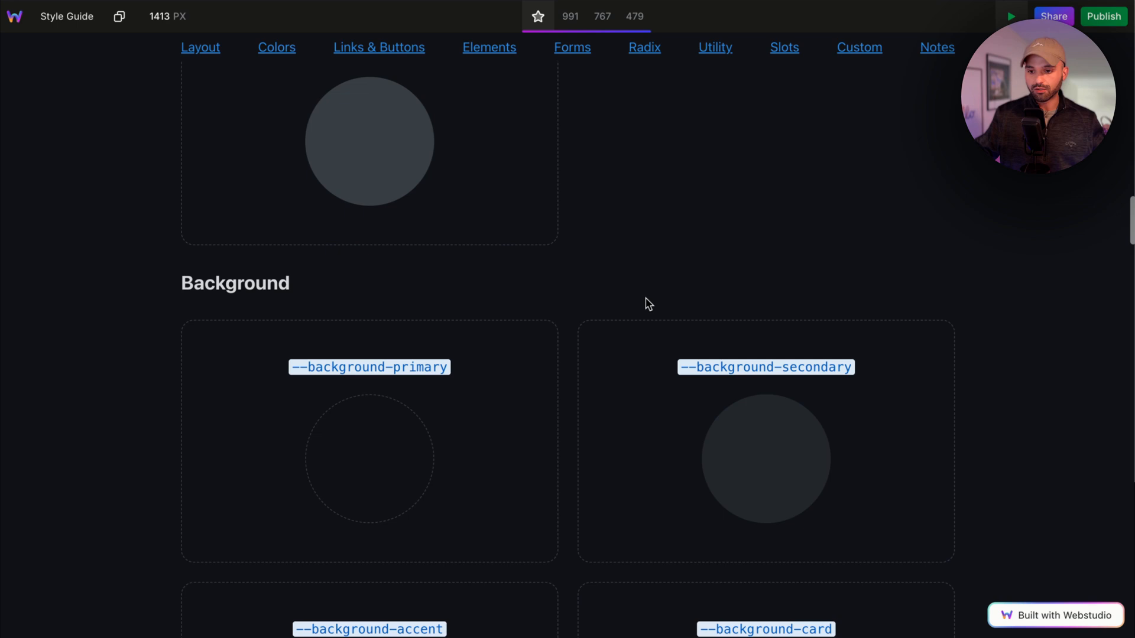
pyautogui.scroll(-3)
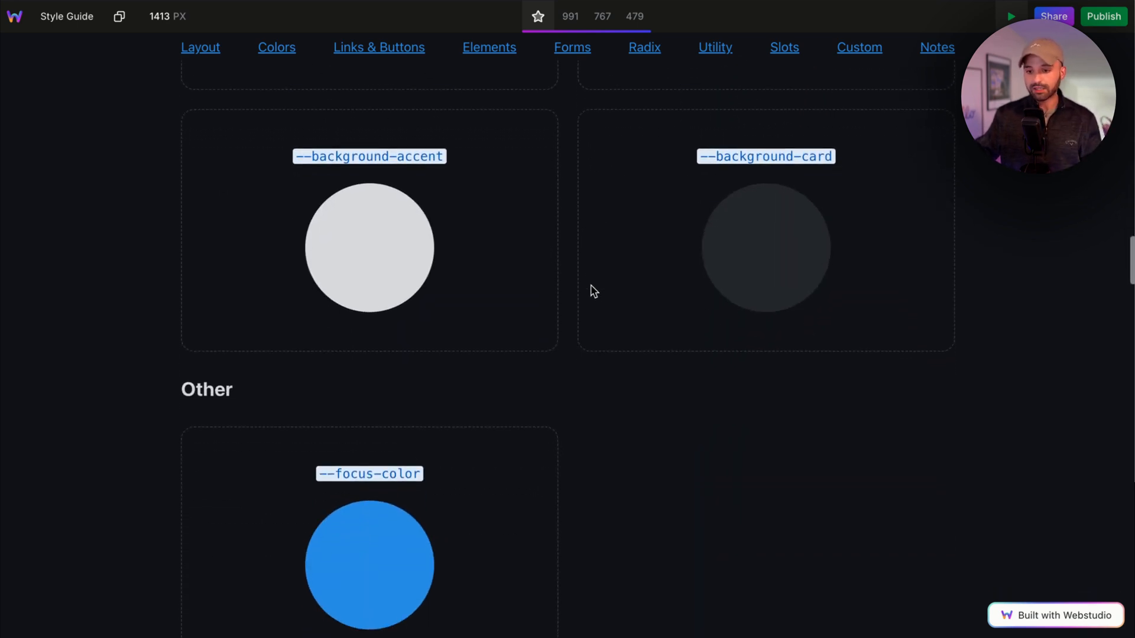
pyautogui.click(489, 47)
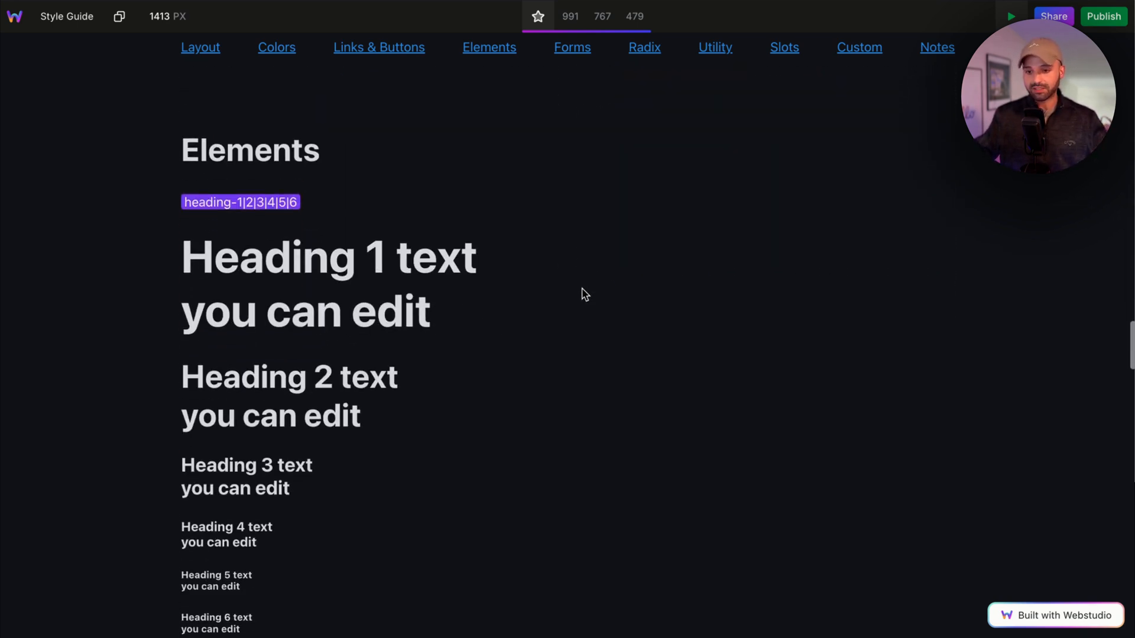
pyautogui.scroll(-3)
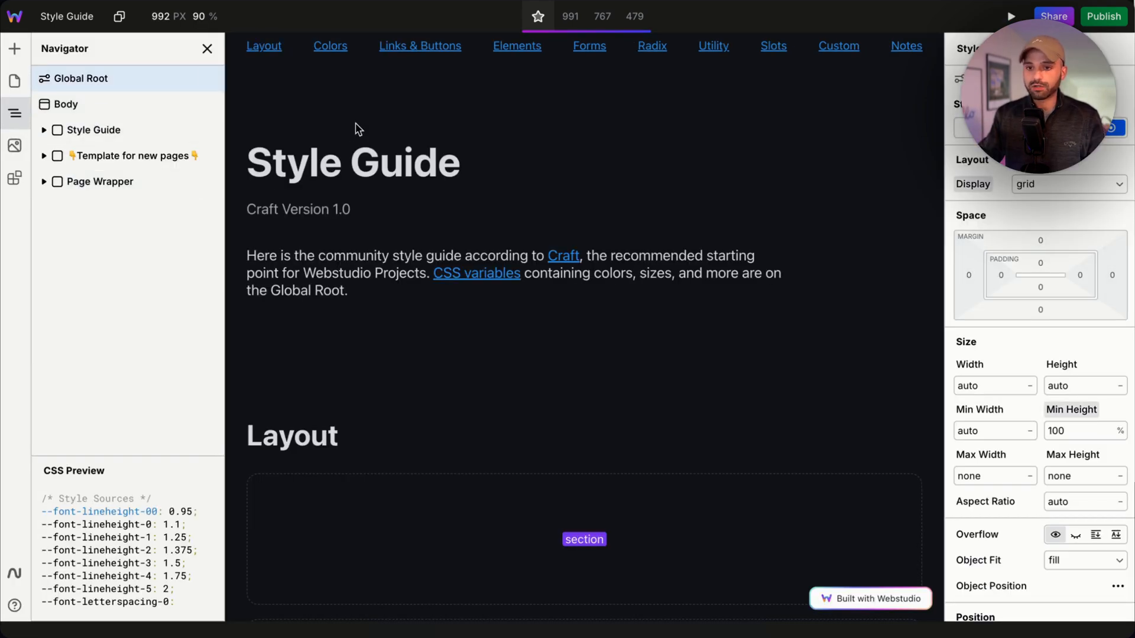
pyautogui.moveTo(403, 490)
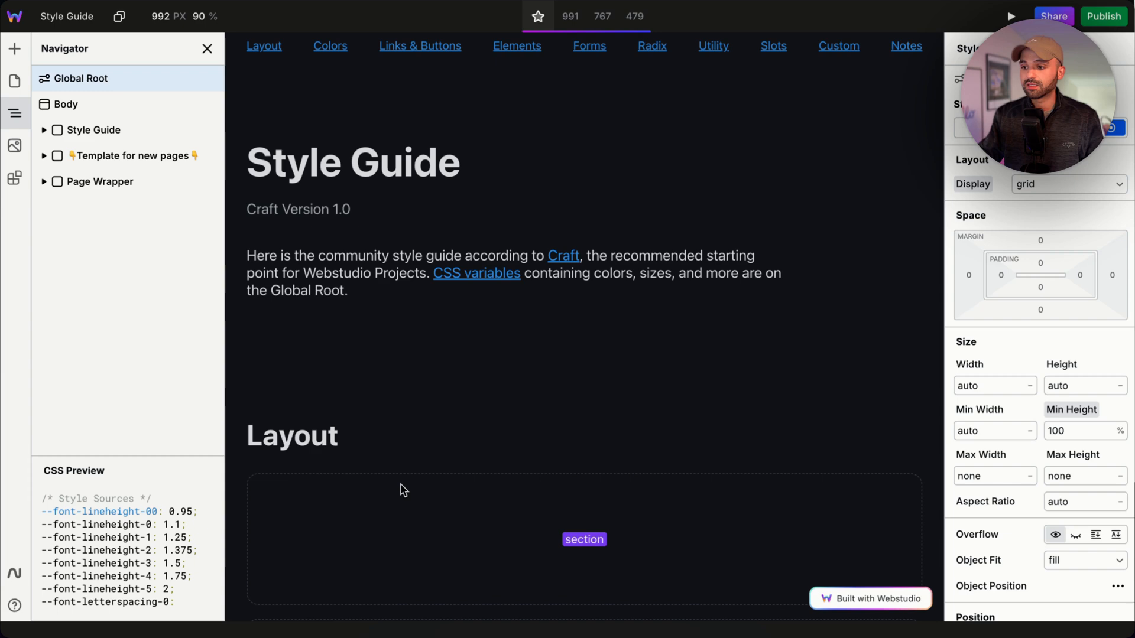
# Scroll the Global Root Style panel down to the Advanced colour variables
pyautogui.scroll(-3)
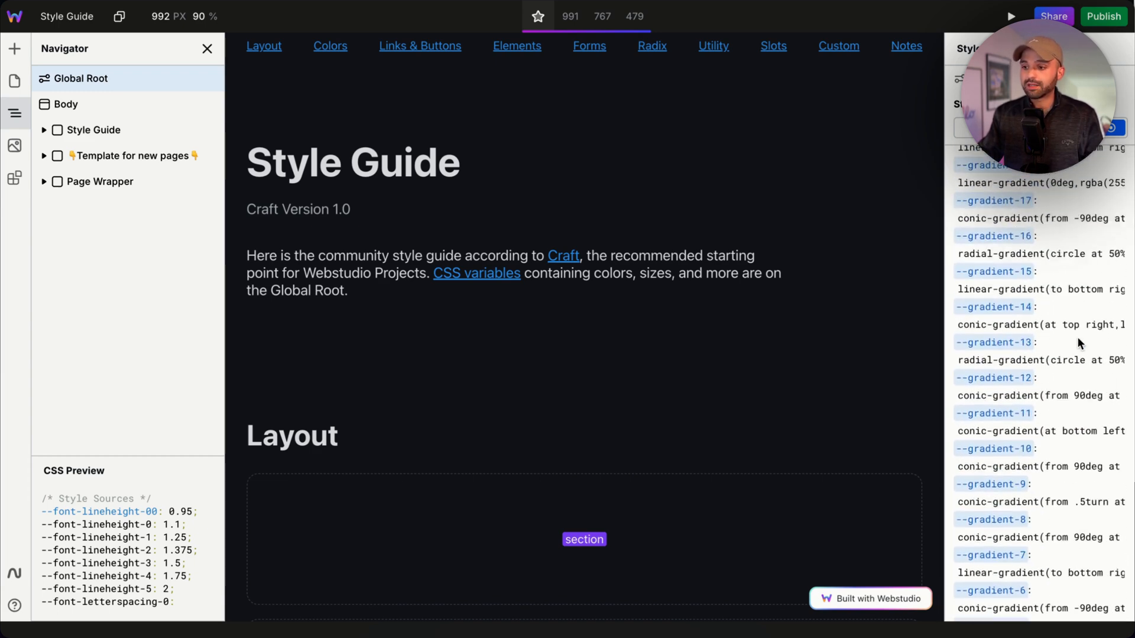
pyautogui.scroll(-3)
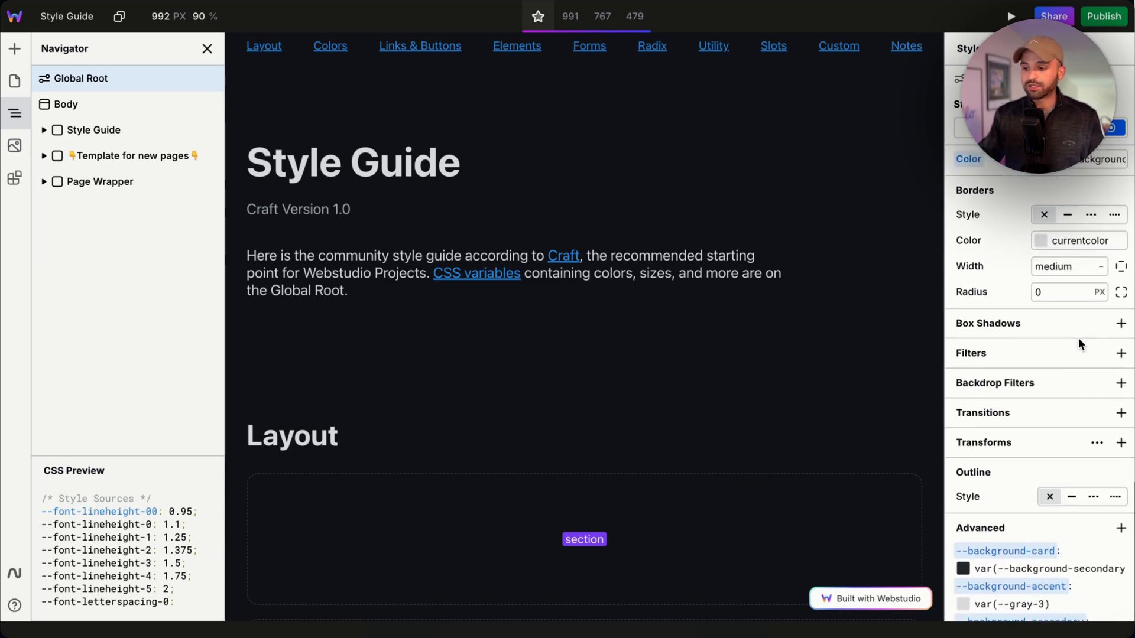
pyautogui.scroll(-3)
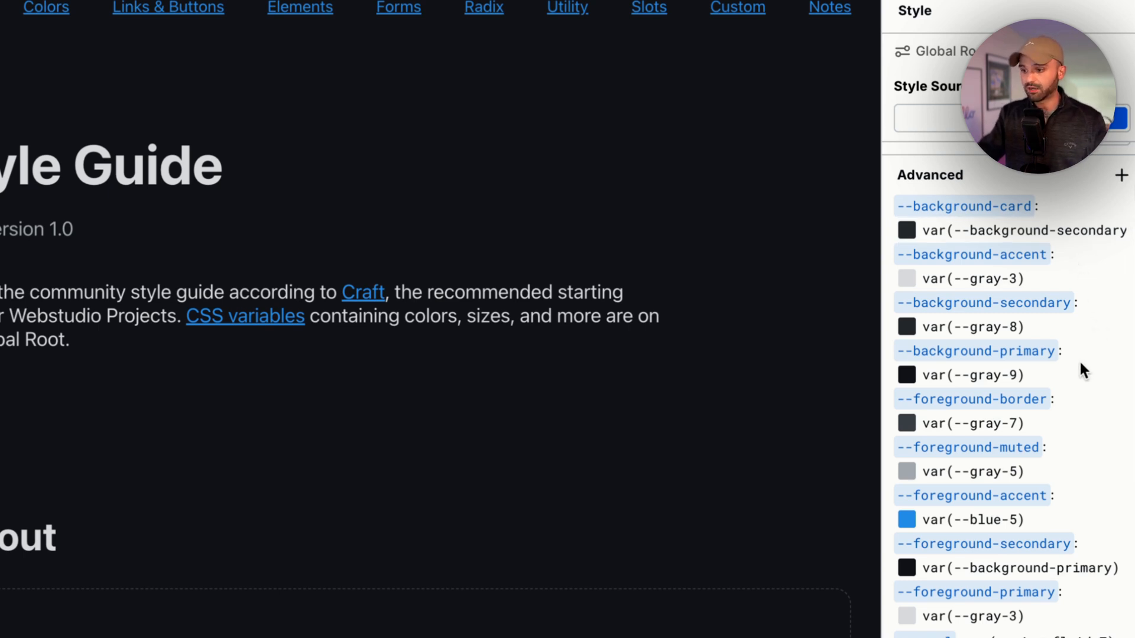
pyautogui.scroll(-3)
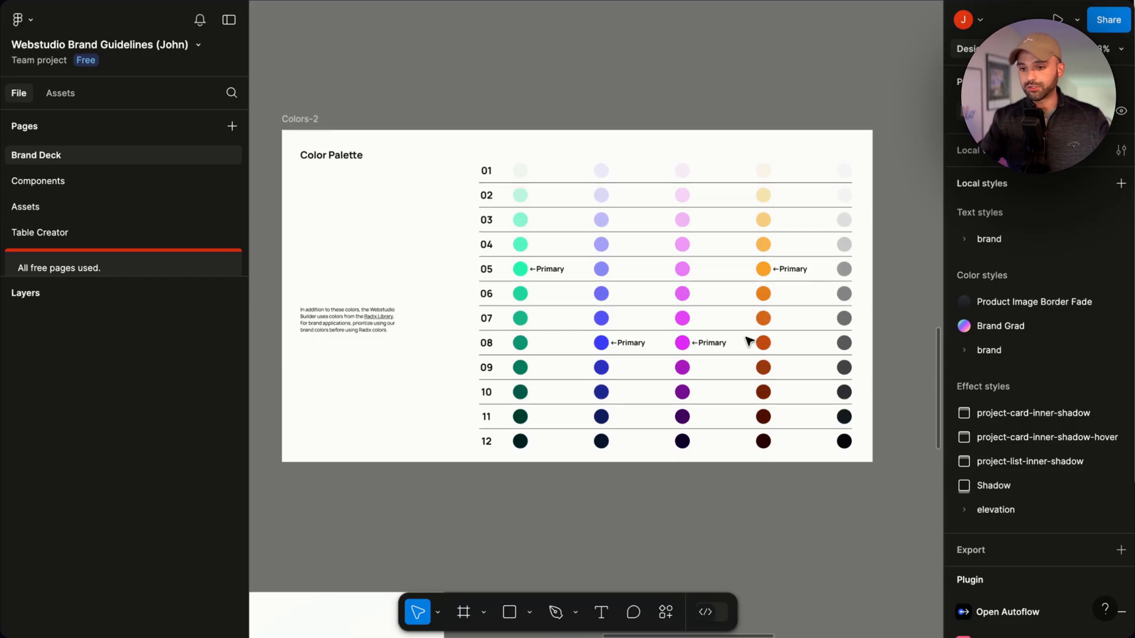
pyautogui.moveTo(444, 388)
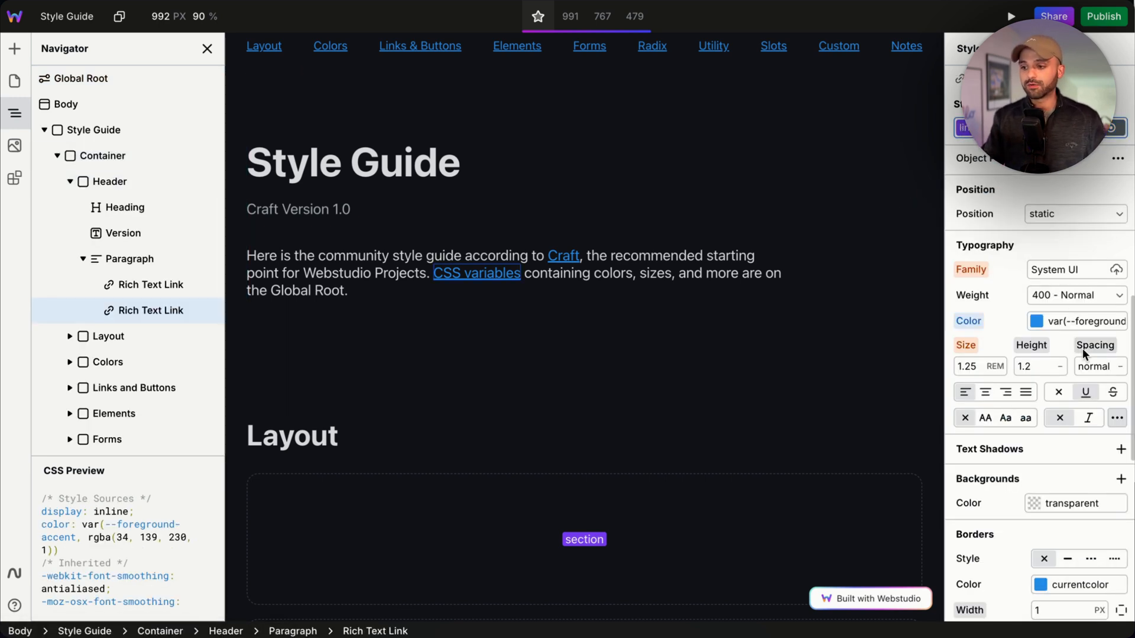
# Set the Rich Text Link's Typography Color to the --foreground-accent variable
pyautogui.click(1078, 321)
pyautogui.write('--blu')
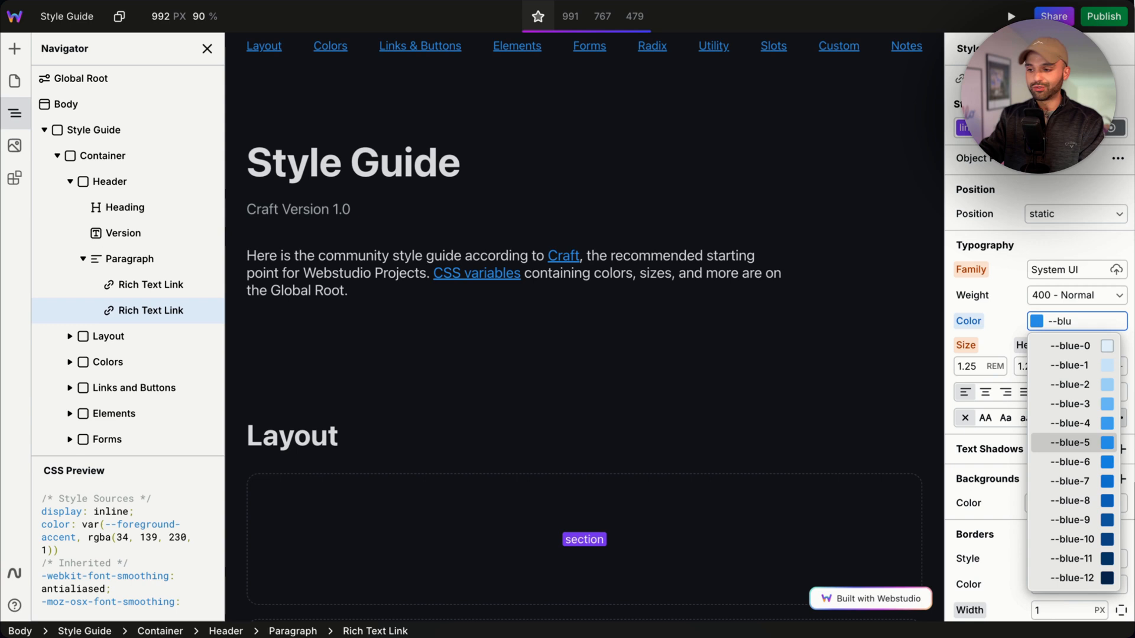
pyautogui.write('fore')
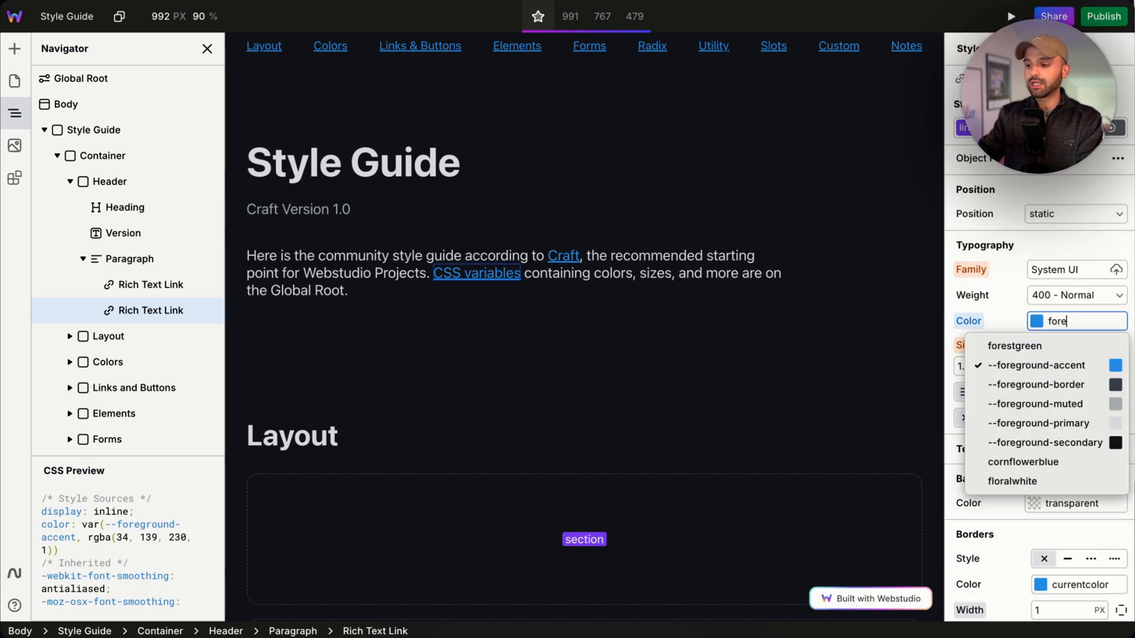
pyautogui.click(1040, 364)
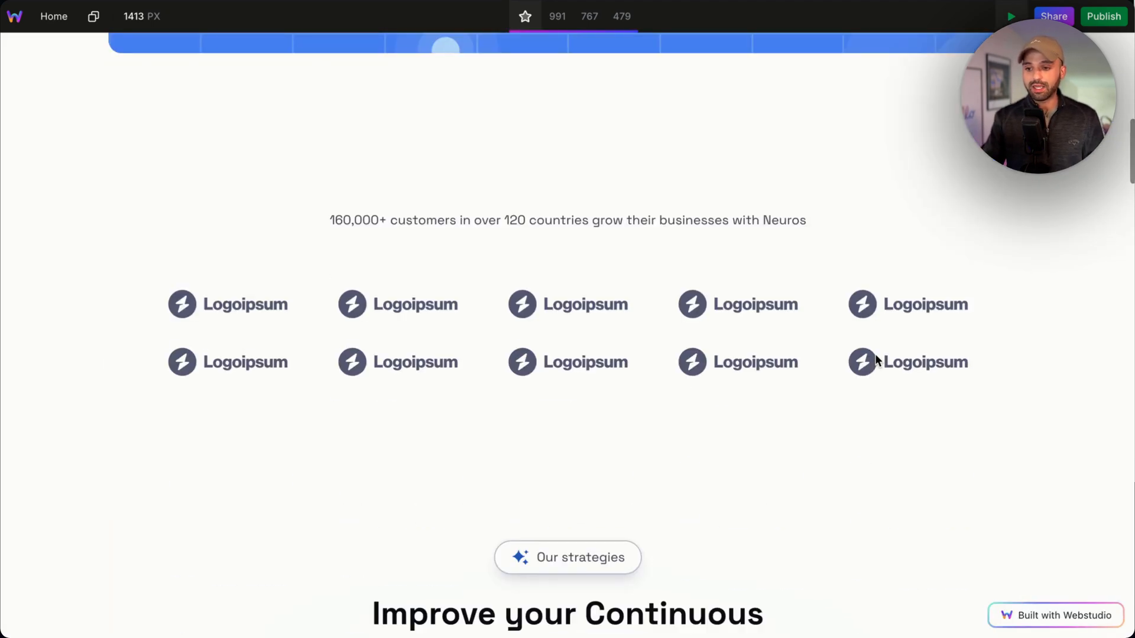
# Scroll the Home page preview down to the customer logo grid
pyautogui.scroll(-3)
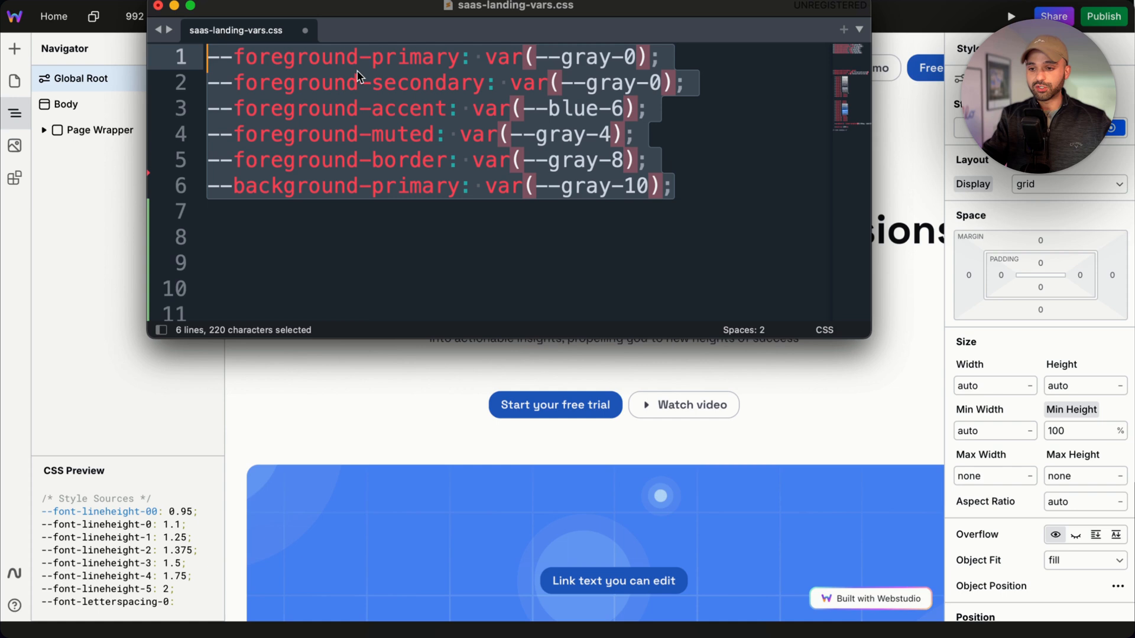
# Copy the six foreground and background variable lines from saas-landing-vars.css
pyautogui.press('cmd+c')
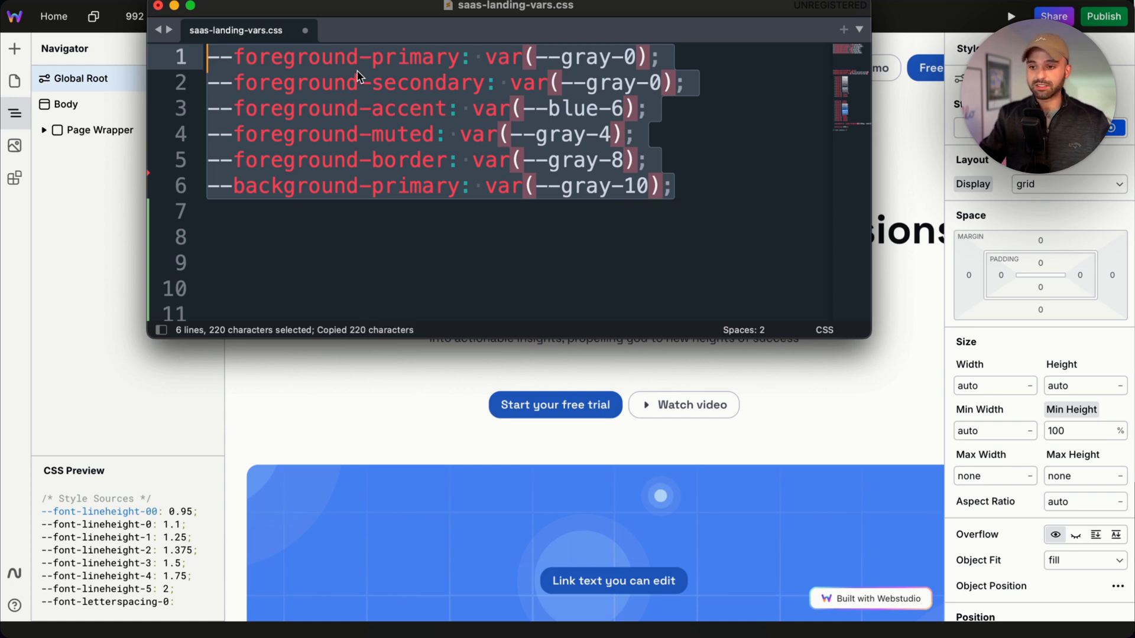
pyautogui.moveTo(146, 349)
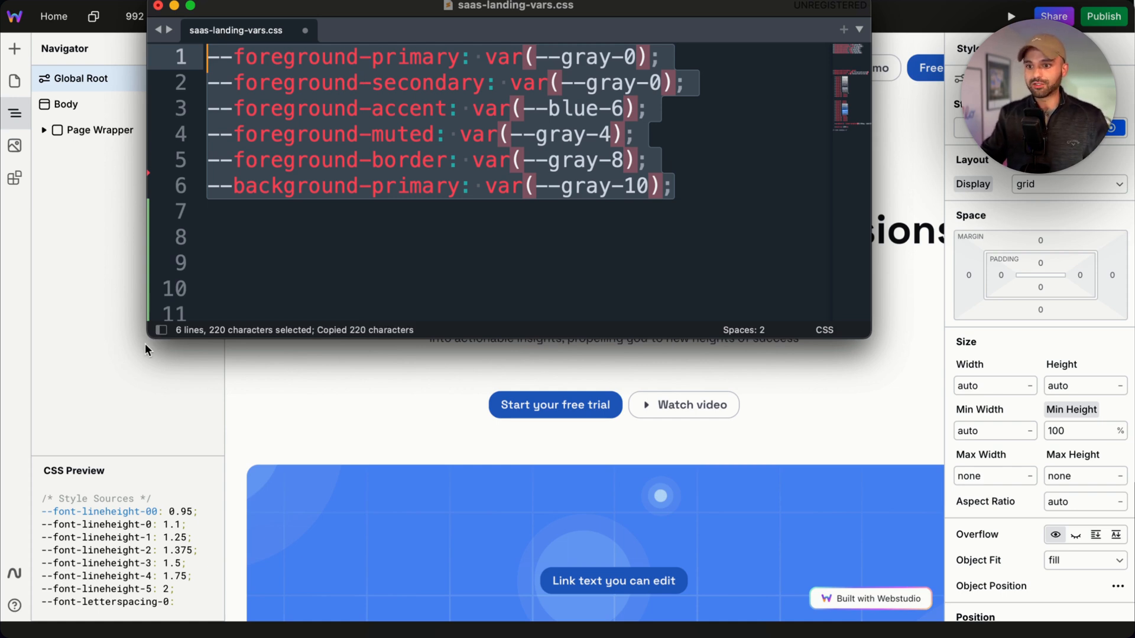
pyautogui.click(303, 57)
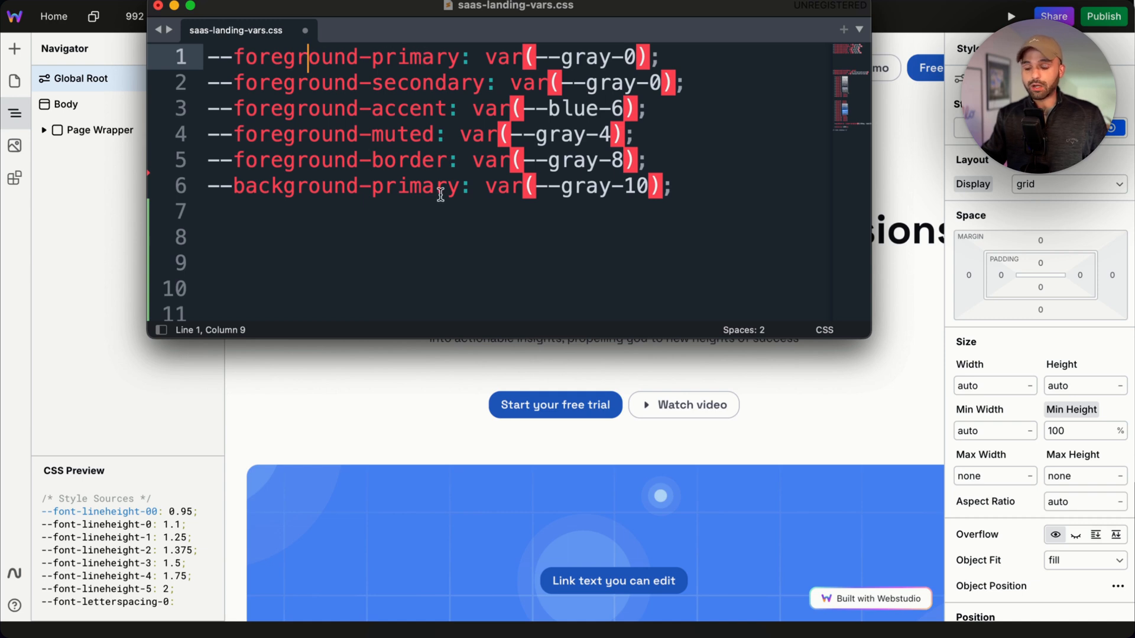
pyautogui.moveTo(486, 57); pyautogui.dragTo(657, 57)
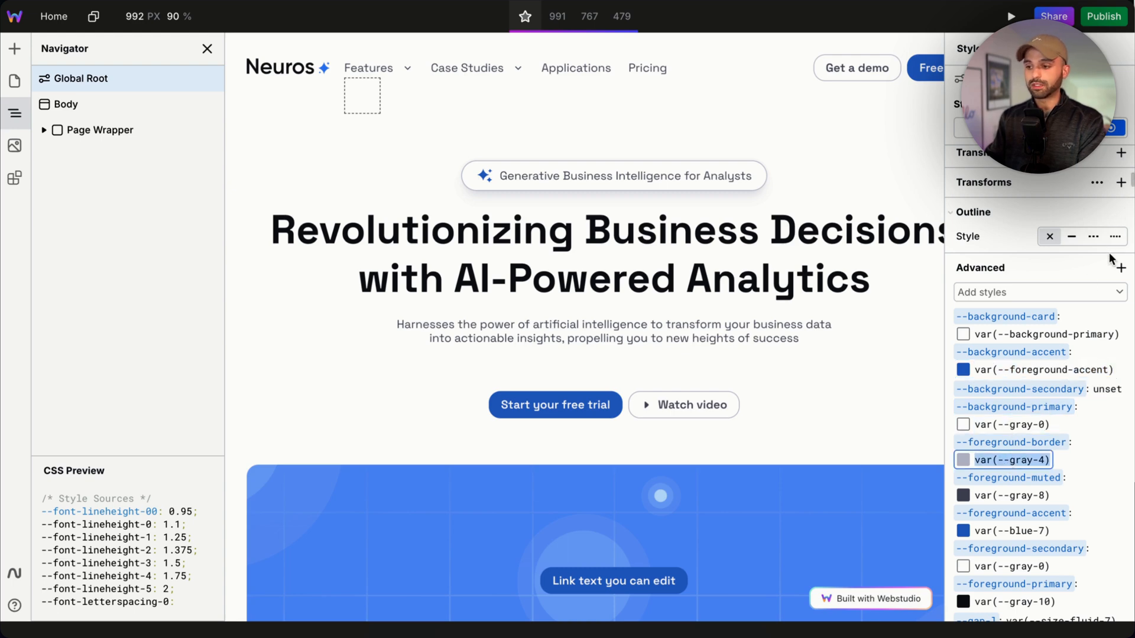
# Preview the home page and scroll through its dark theme
pyautogui.click(1035, 292)
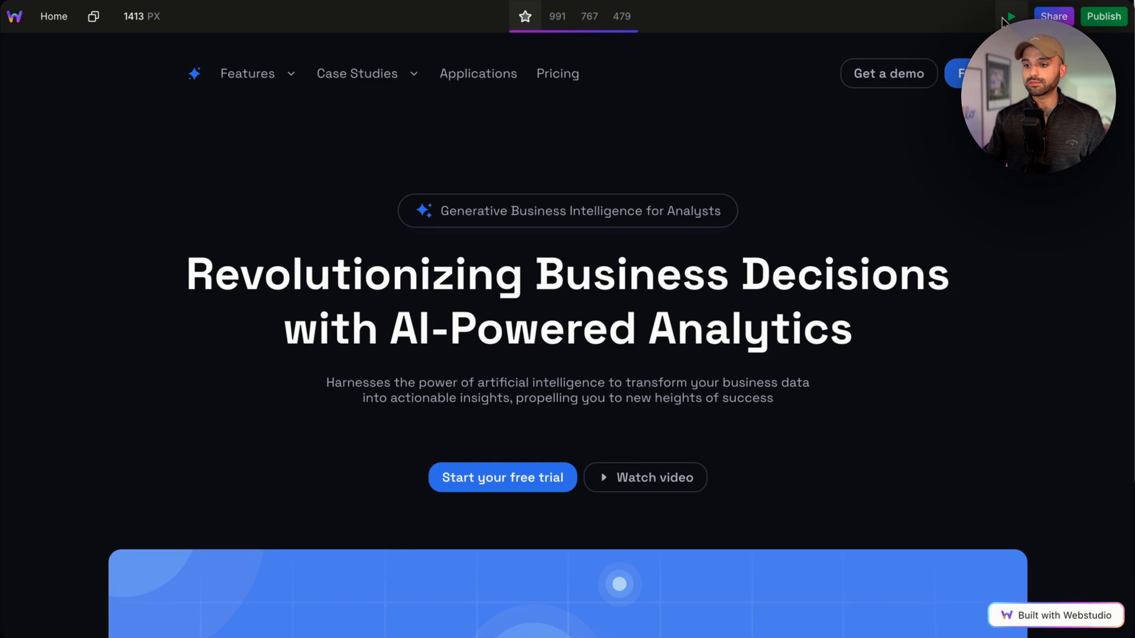
pyautogui.scroll(-3)
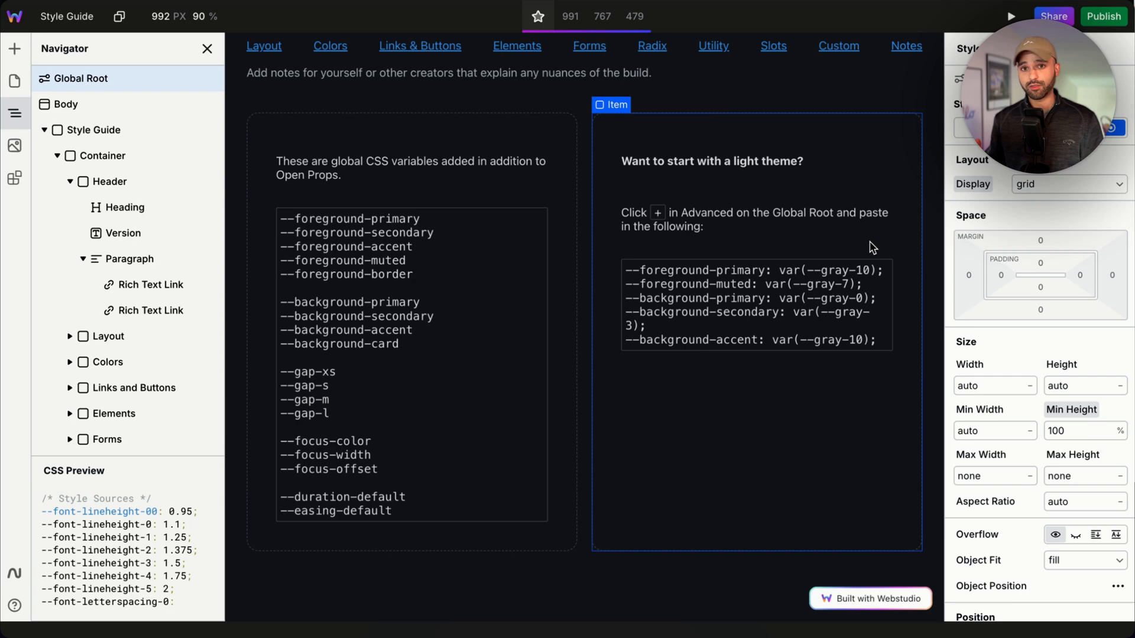
# Select the light-theme Code Text block and highlight its code in Settings
pyautogui.click(720, 333)
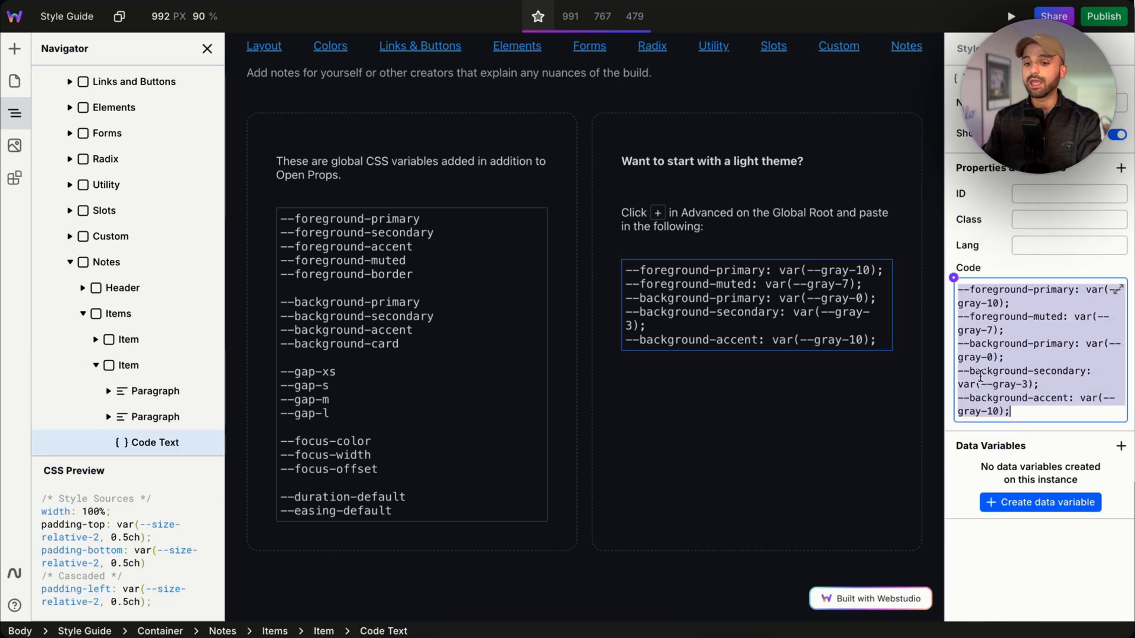
pyautogui.click(83, 78)
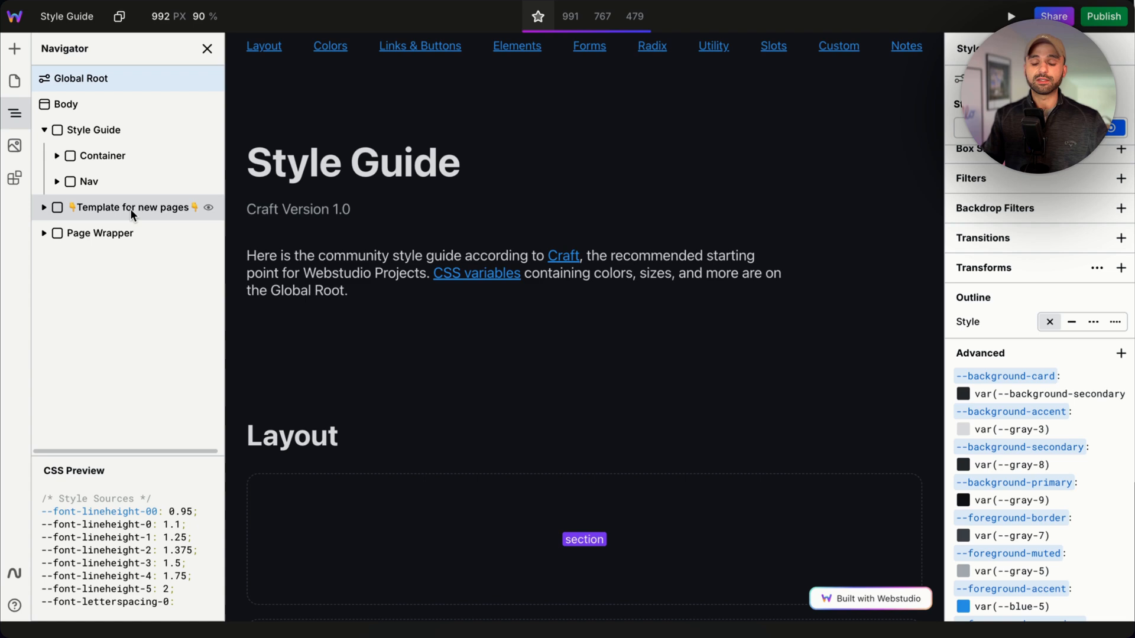
# Collapse the Style Guide layers and select the Template for new pages layer
pyautogui.click(43, 130)
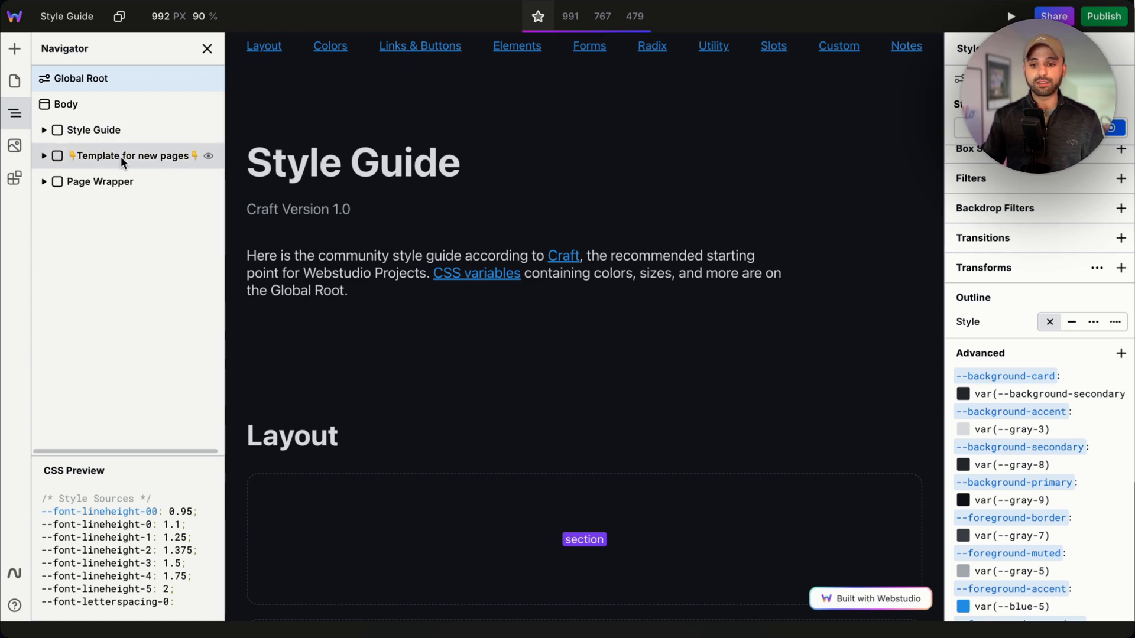
pyautogui.click(100, 181)
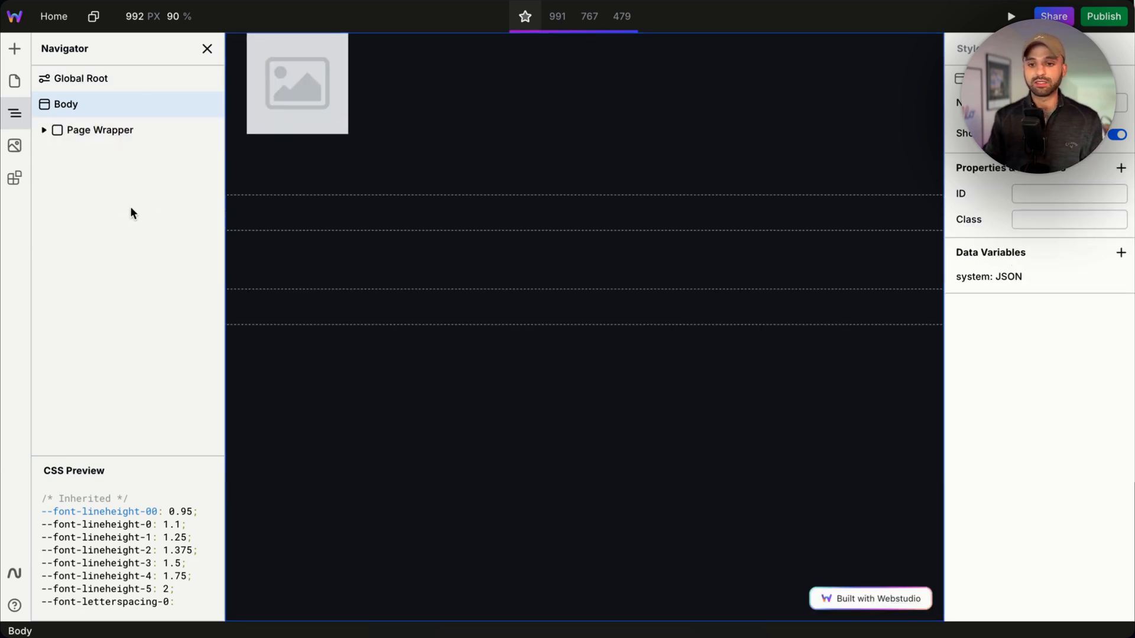
# Expand Page Wrapper and Main, naming sections Section Hero and Section Logos
pyautogui.click(43, 130)
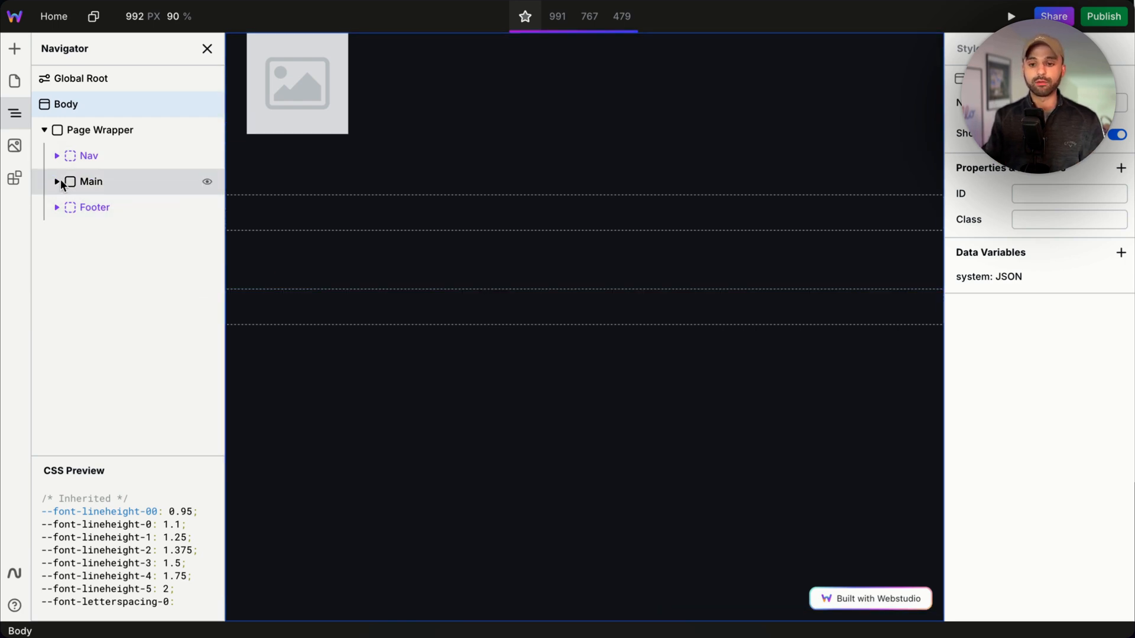
pyautogui.click(56, 181)
pyautogui.write('Section Hero')
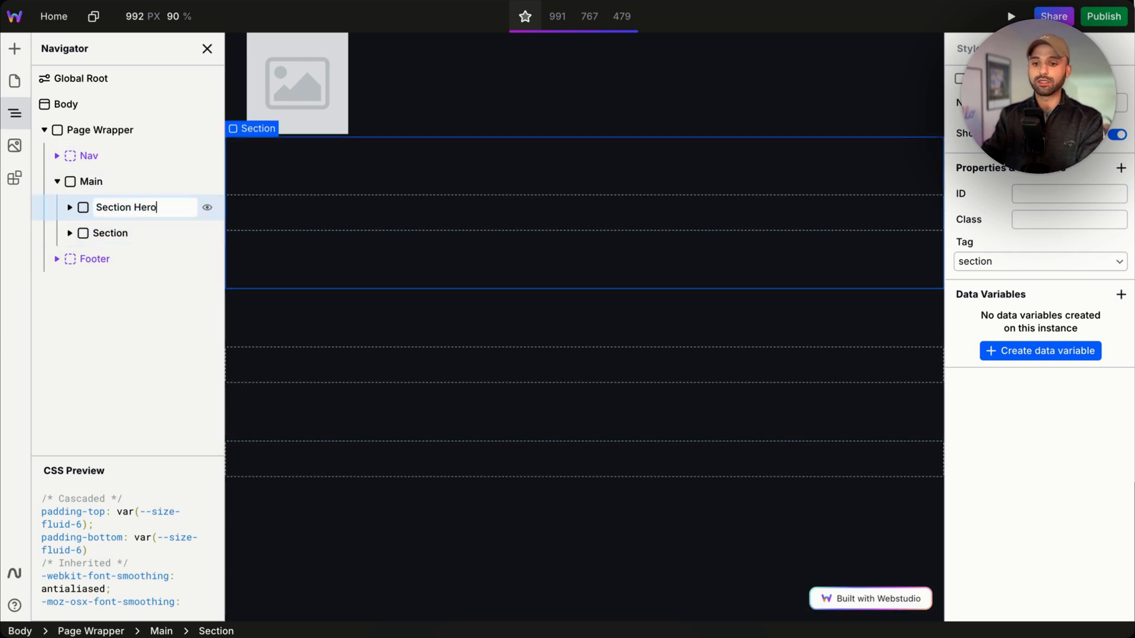
pyautogui.click(110, 232)
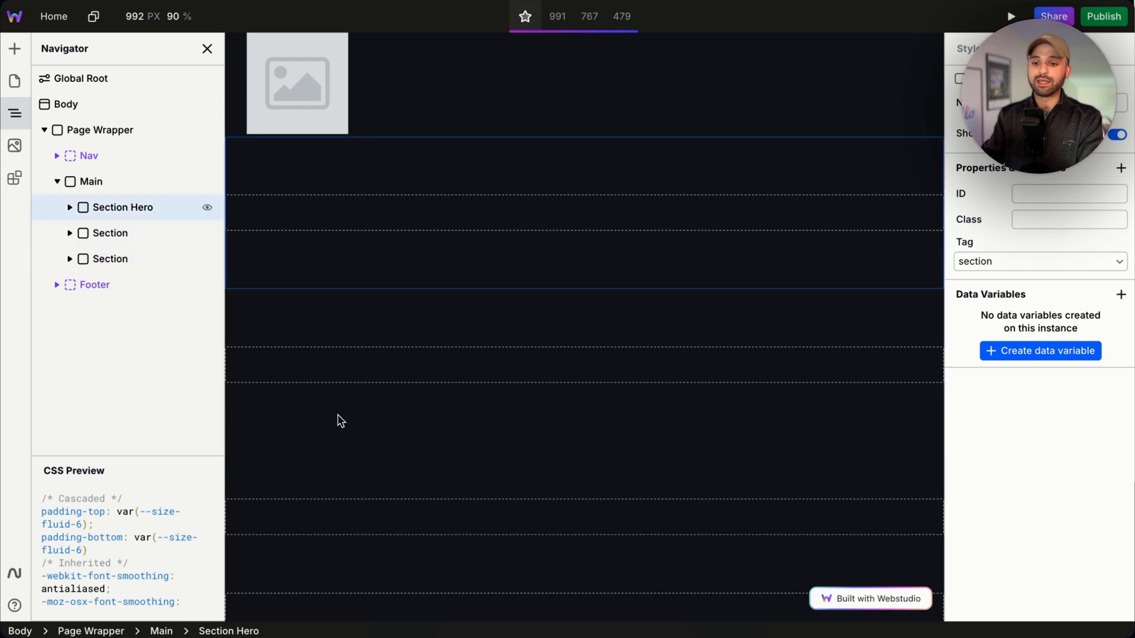
pyautogui.click(126, 233)
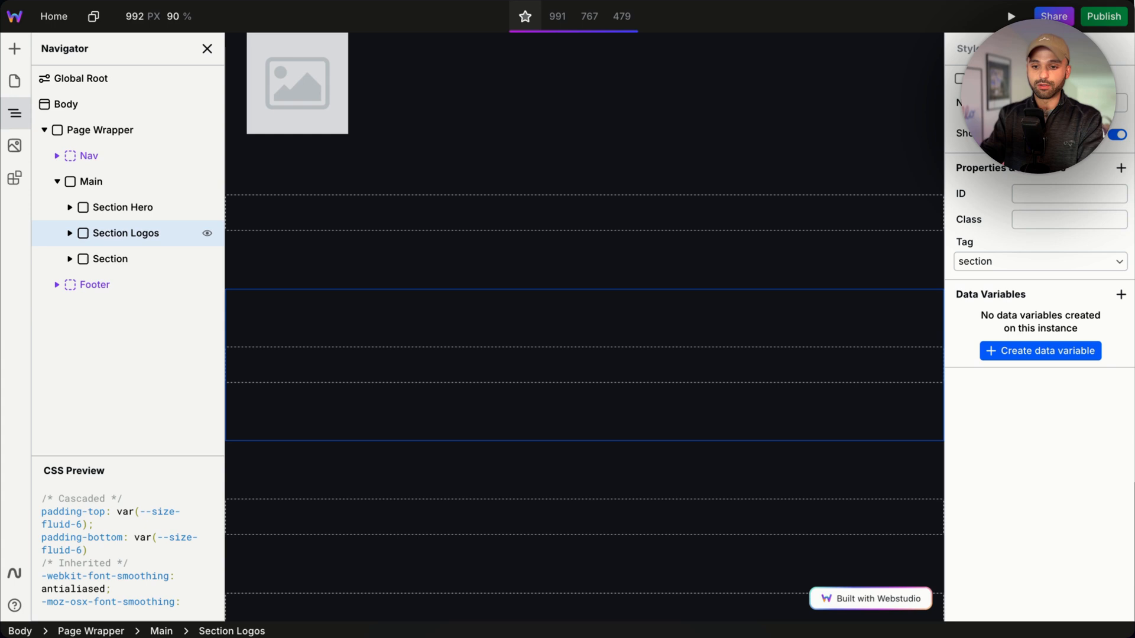
pyautogui.click(109, 258)
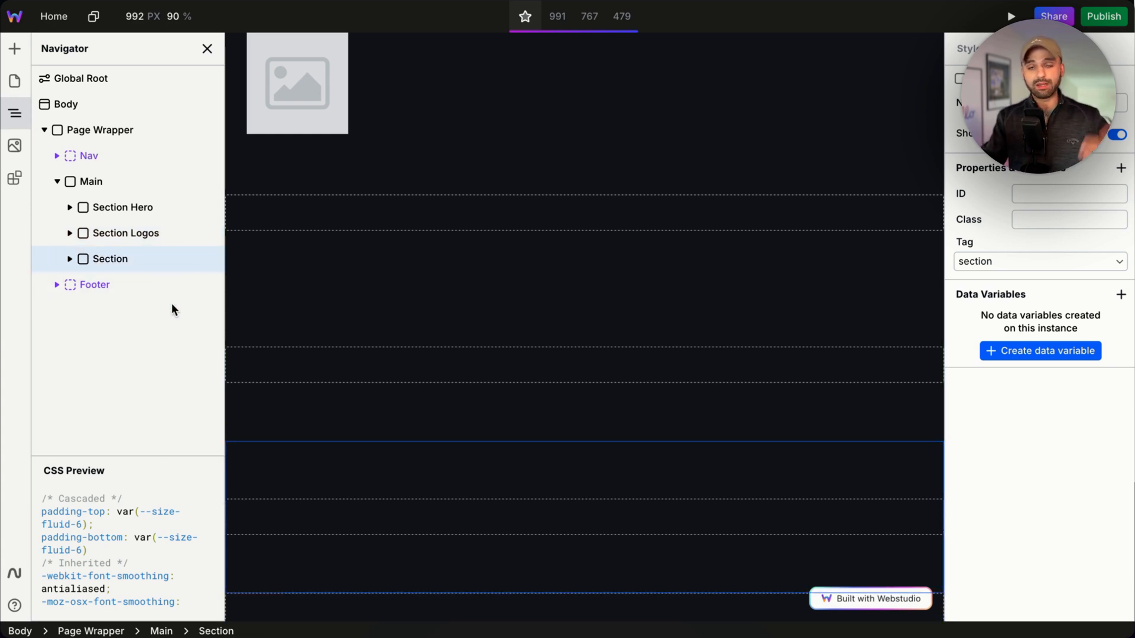